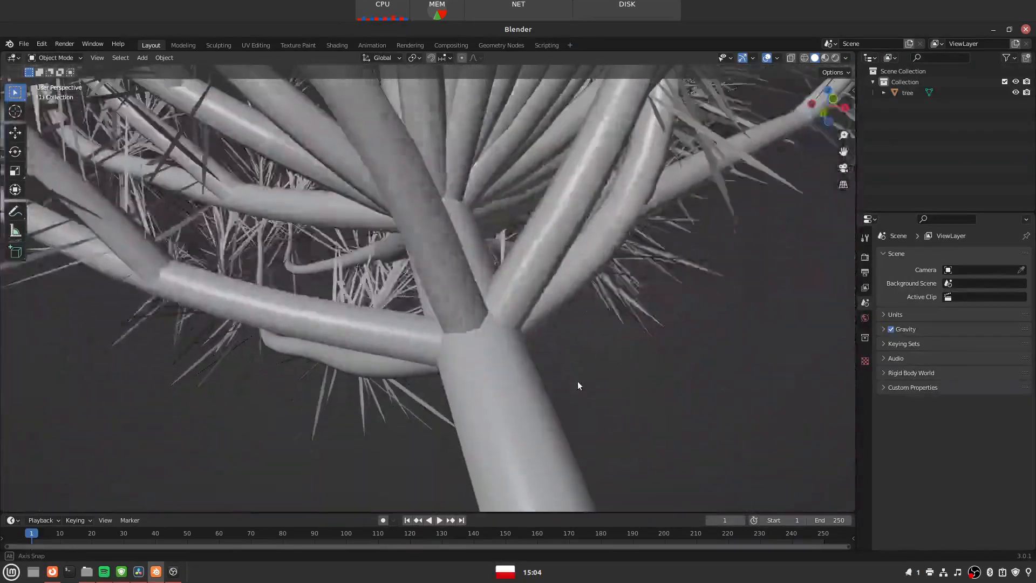
# Step: Paint the black tree outline: vertical trunk forking into two branches, each splitting into two twigs
pyautogui.rightClick(579, 385)
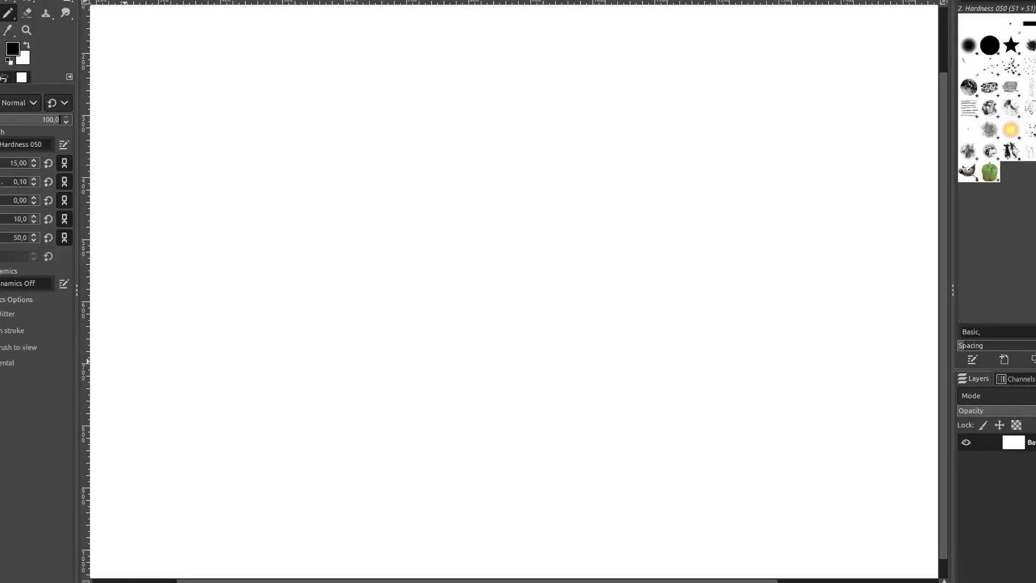
pyautogui.moveTo(403, 423)
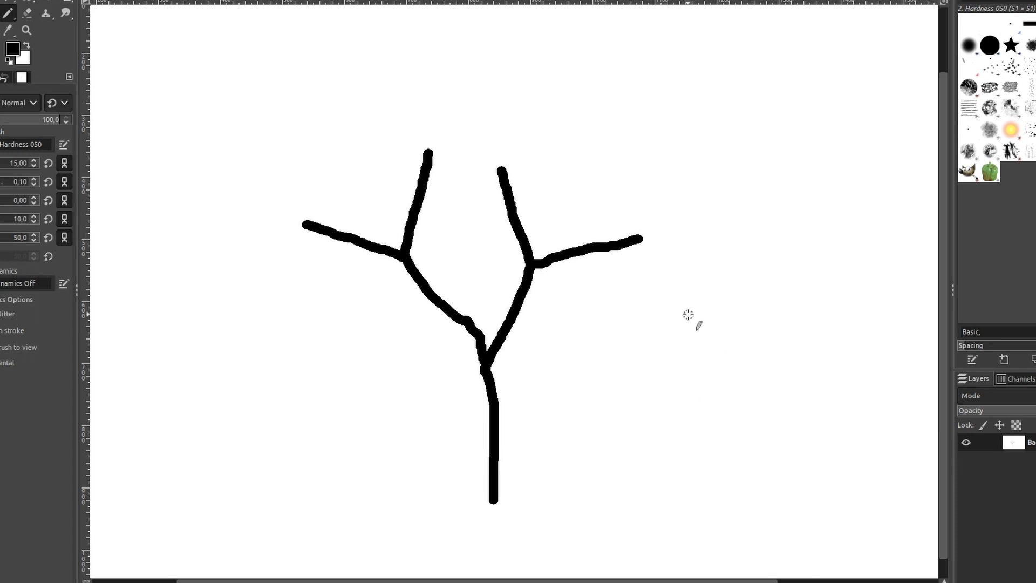
pyautogui.moveTo(638, 238)
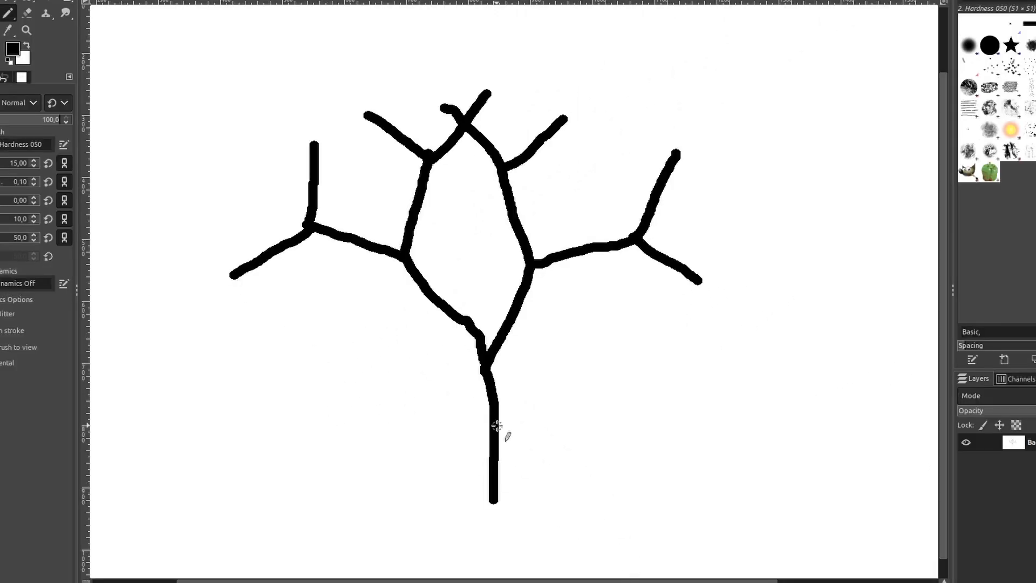
pyautogui.moveTo(494, 421)
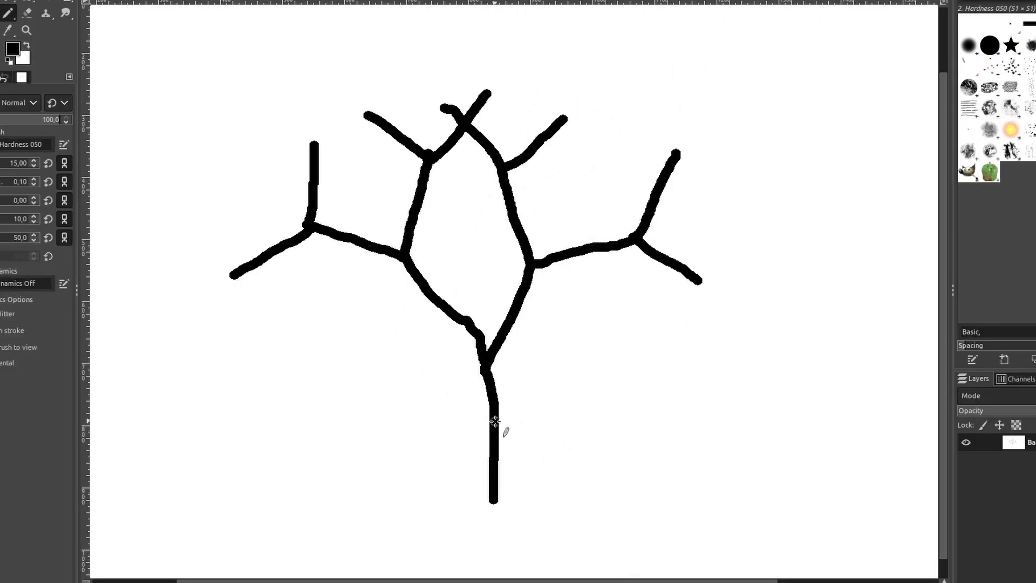
pyautogui.moveTo(477, 224)
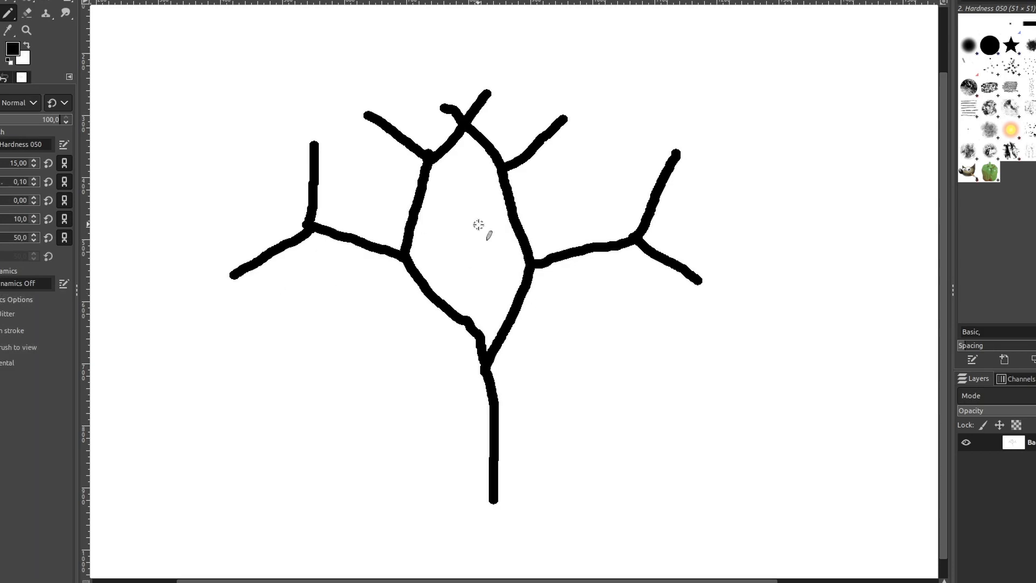